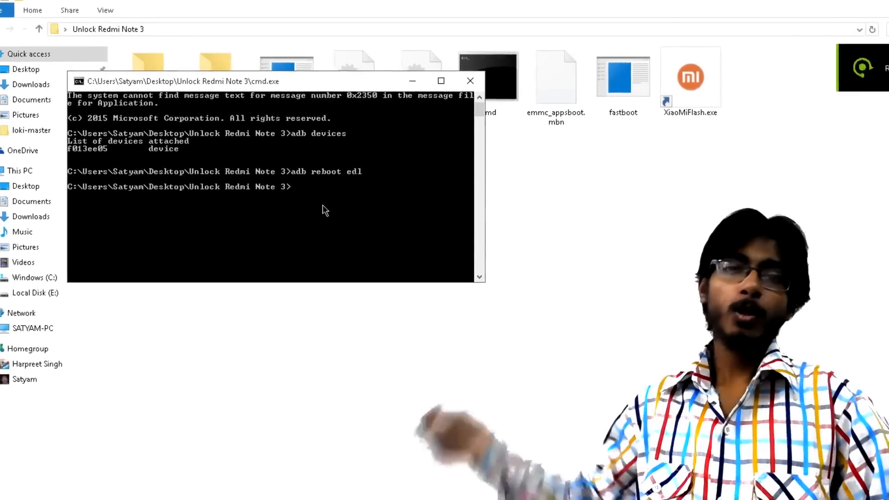
Run fastboot devices and fastboot oem device-info to check the bootloader reports unlocked: false
text(fastv)
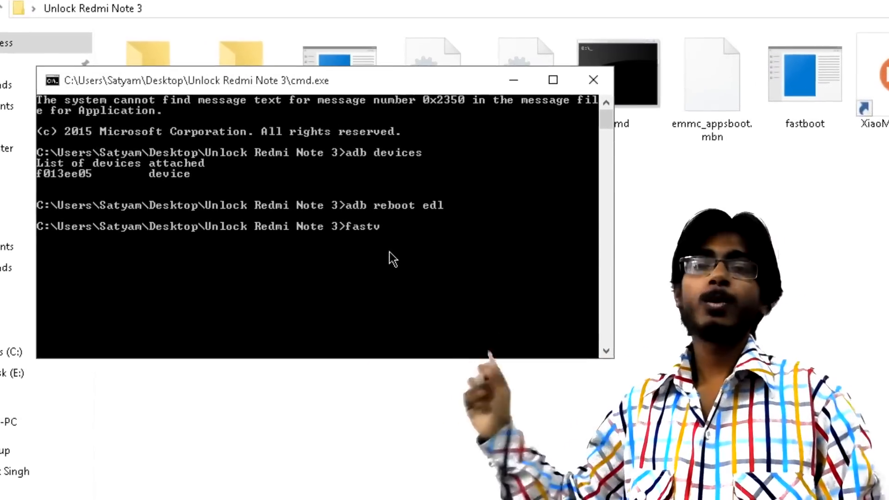
text(boot devices)
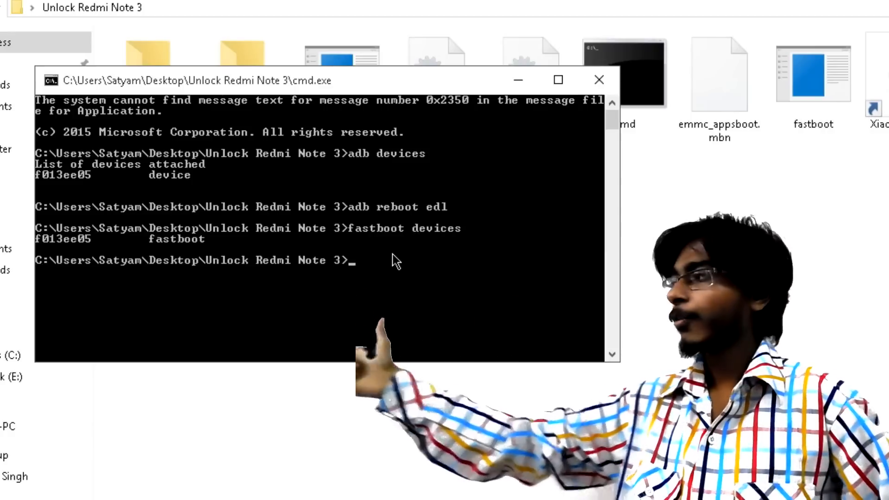
text(fastboot)
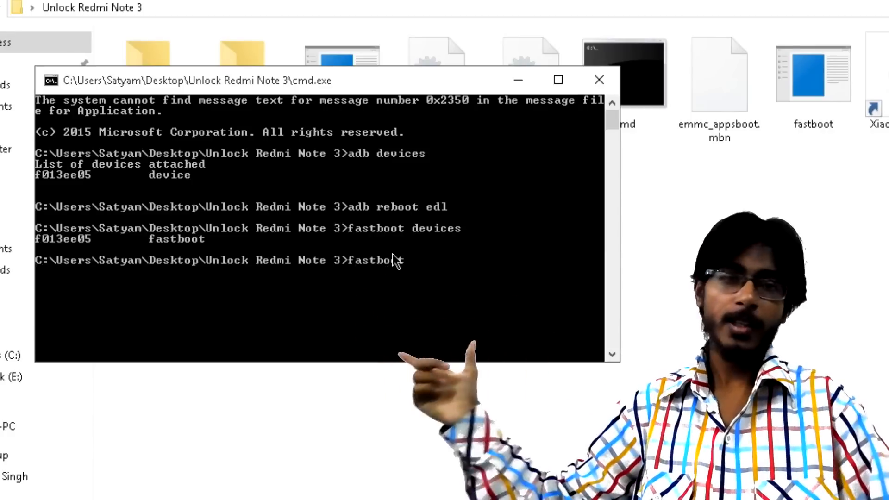
text(oem device-info)
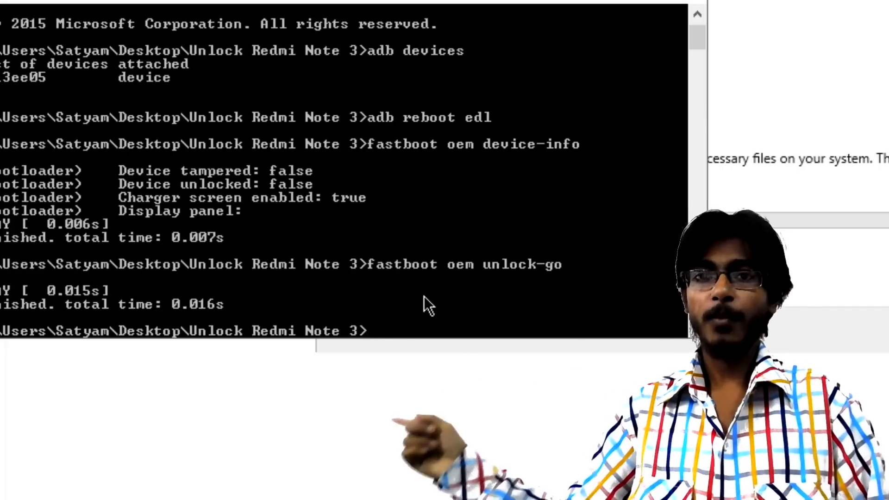
Run fastboot oem unlock-go, then re-query device-info to see unlocked: true
text(fastboot oem unlock-go)
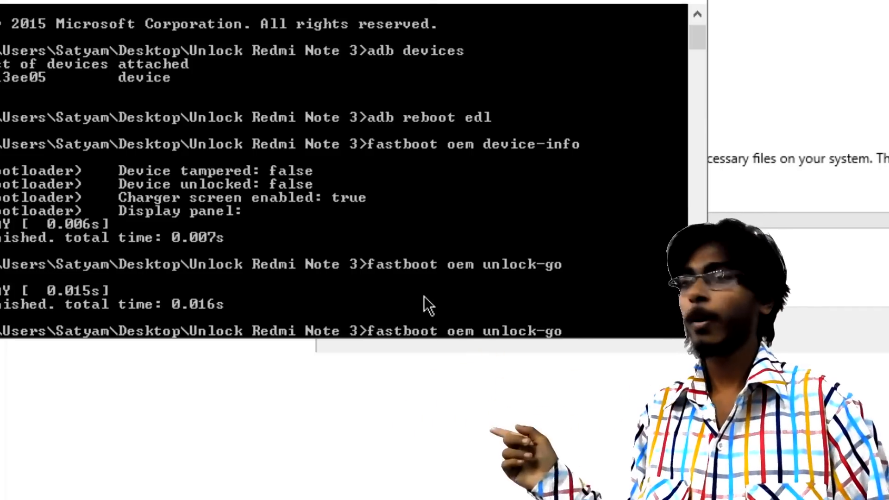
scroll(down, 3)
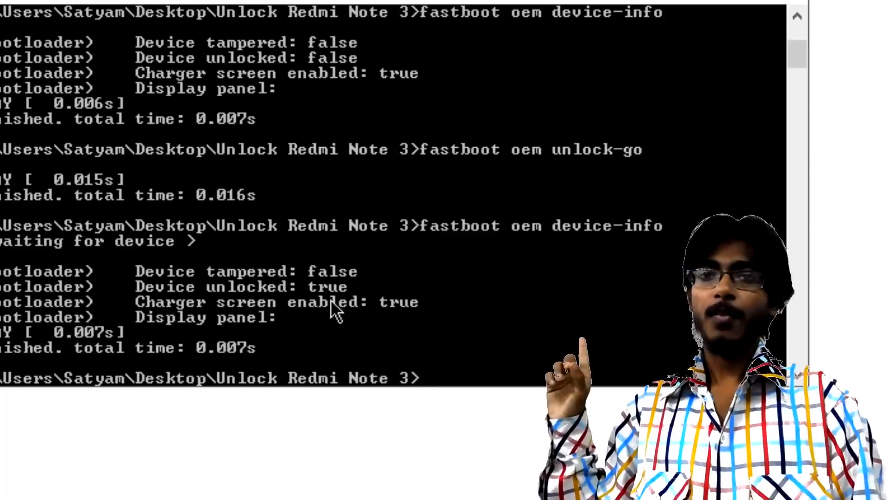
mouse_move(414, 275)
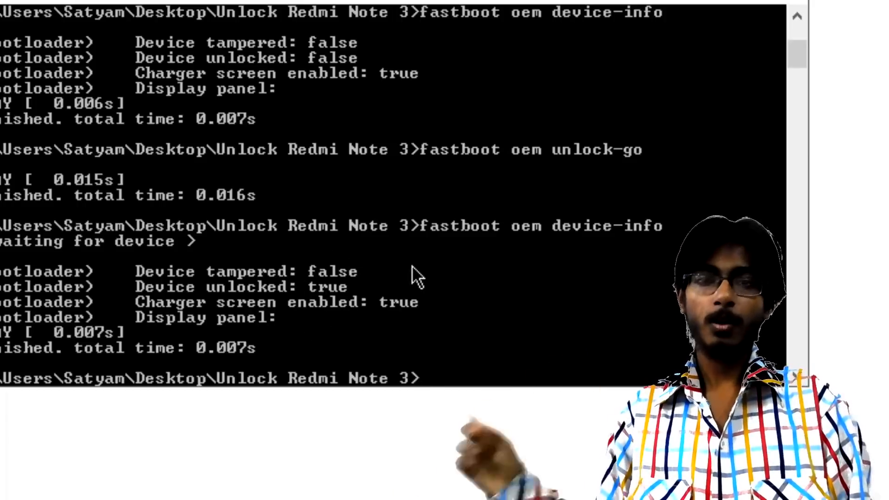
click(259, 489)
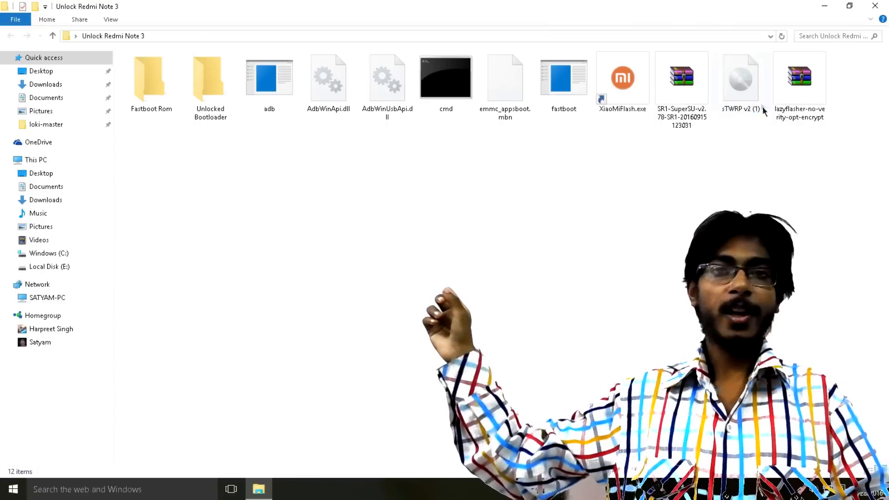
From the Unlock Redmi Note 3 folder, start cmd and run adb devices to list the phone
click(740, 77)
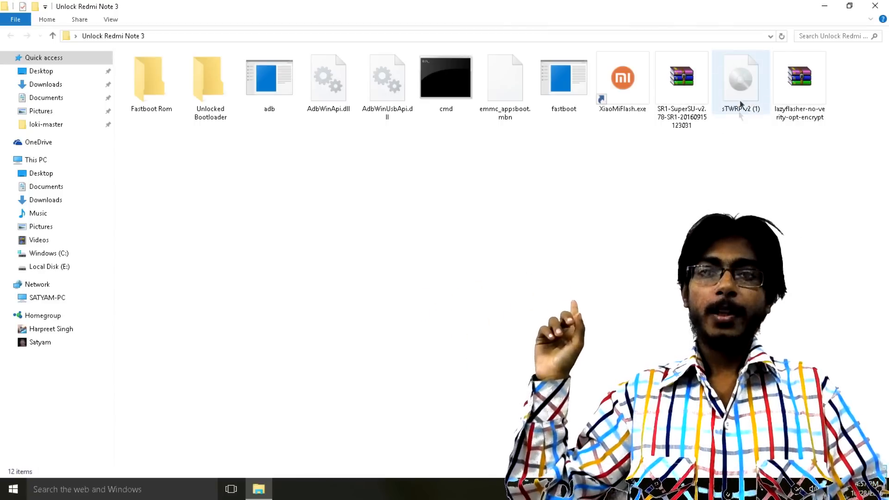
double_click(445, 77)
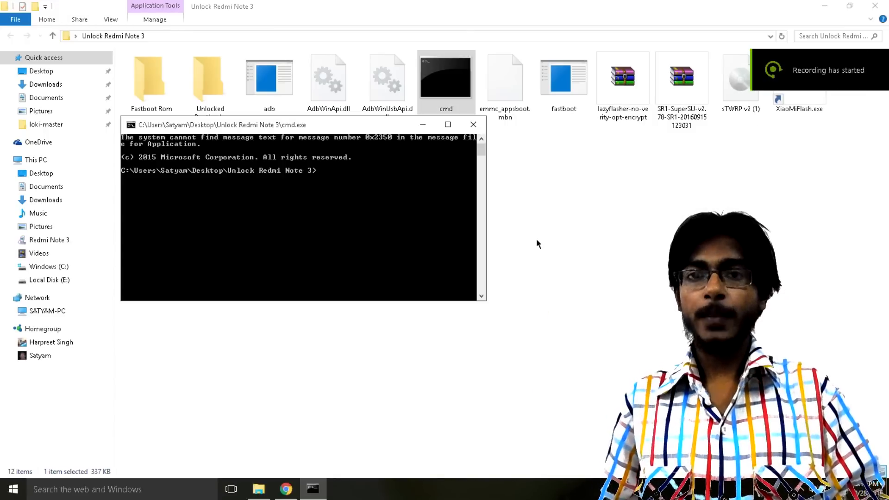
text(adb)
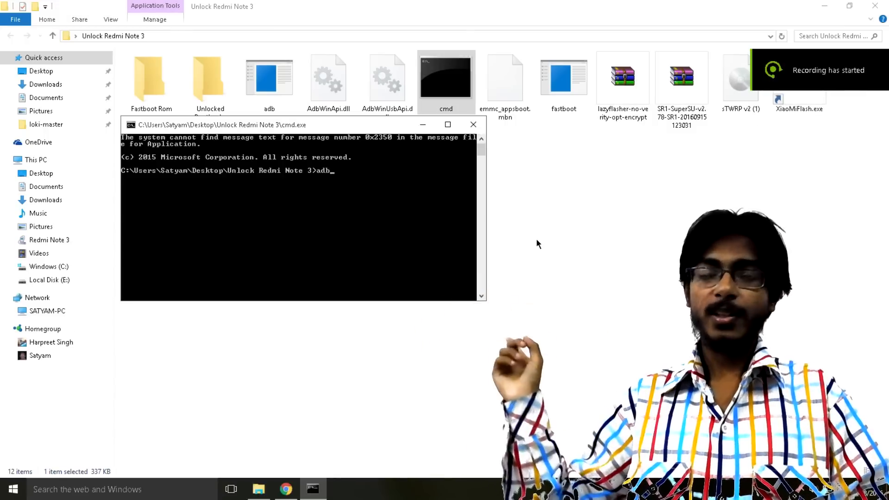
text(dev)
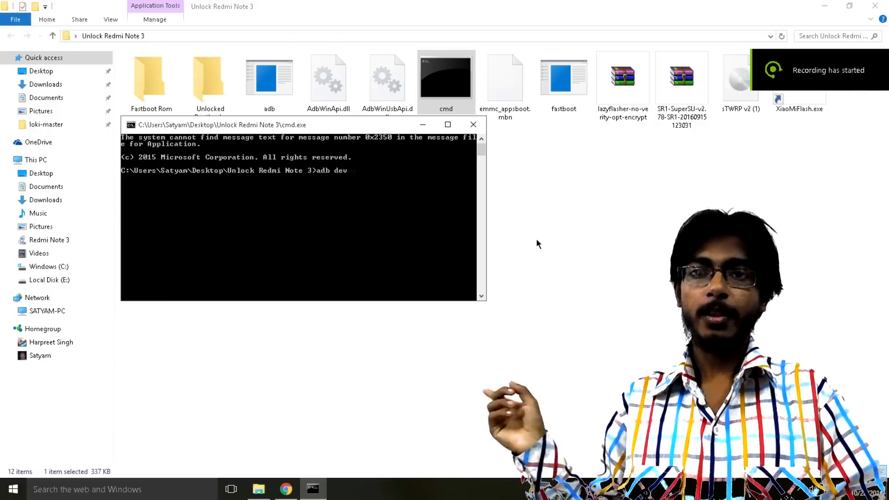
key(Return)
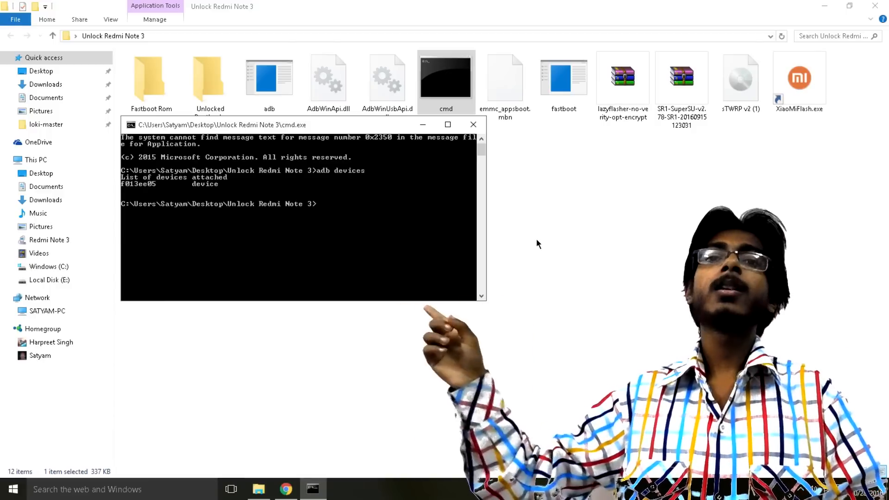
text(adb reboot bootloa)
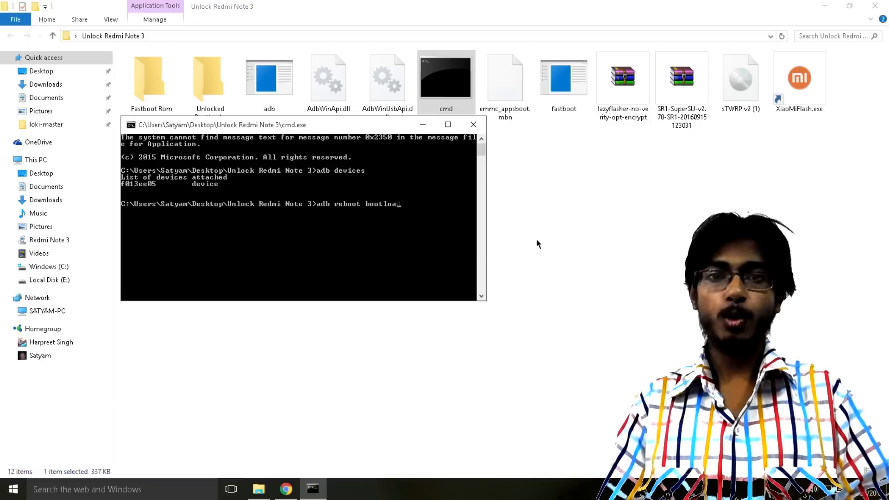
Run adb reboot bootloader, fastboot devices, then fastboot flash recovery with the sTWRP v2 (1).img file
key(Return)
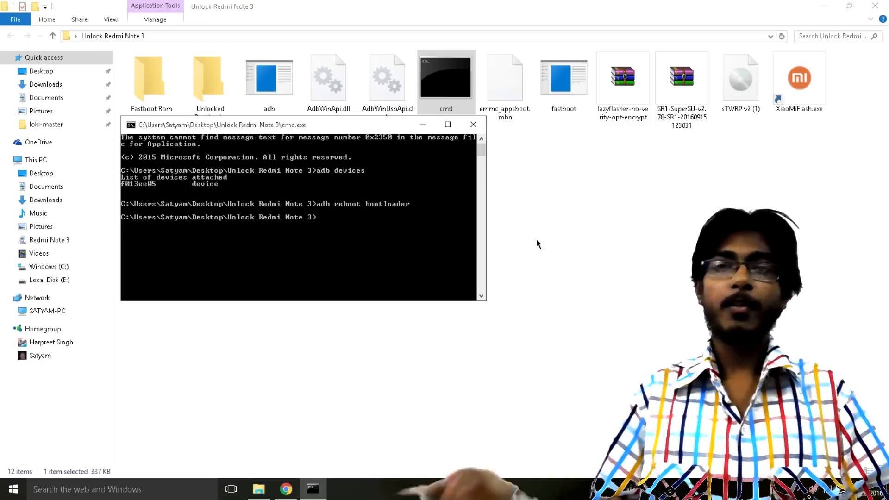
text(fastboot devices)
text(fastboot flash recover)
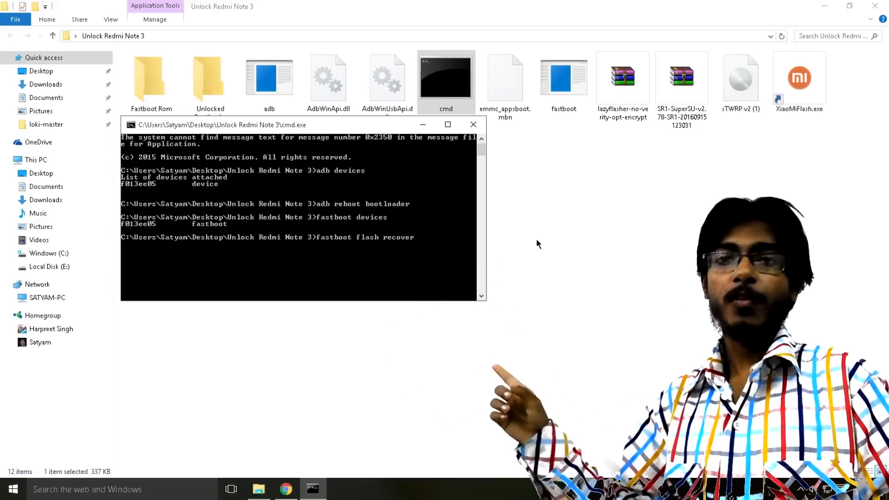
text(y)
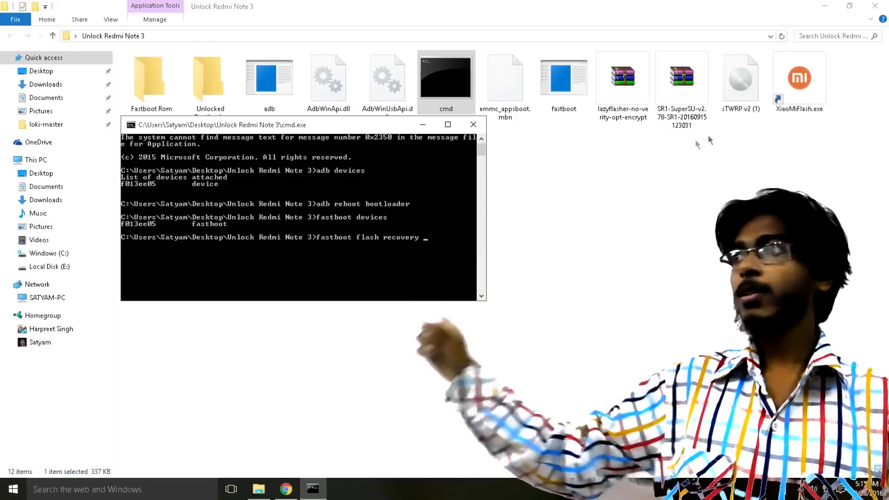
click(740, 77)
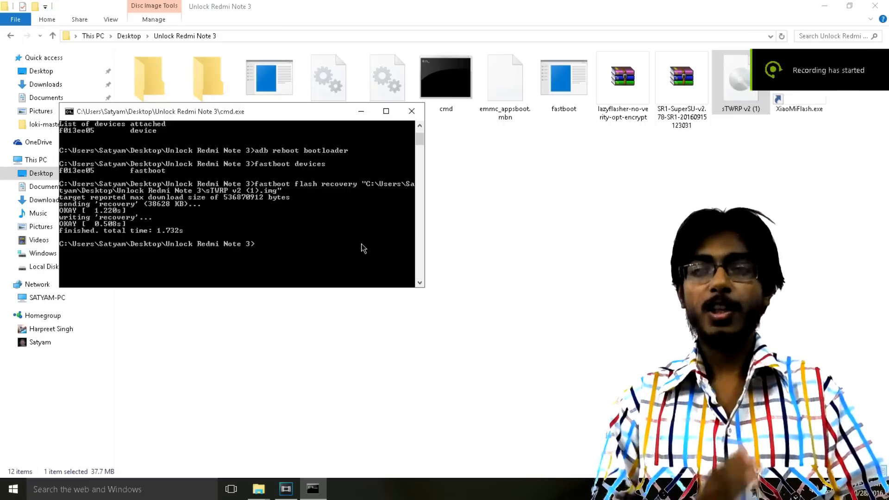
Enter fastboot boot "C:\Users\Satyam\Desktop\Unlock Redmi Note 3\sTWRP v2 (1).img" without running it yet
text(fastb)
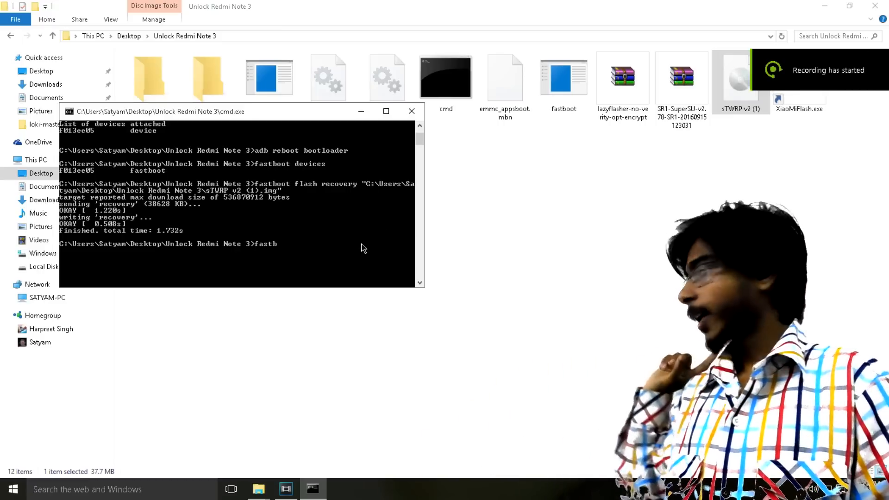
text(oot boo)
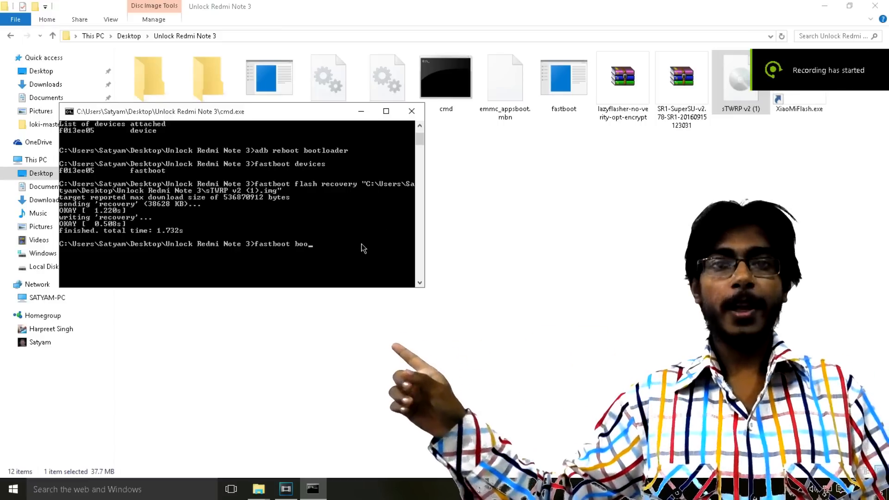
text(t)
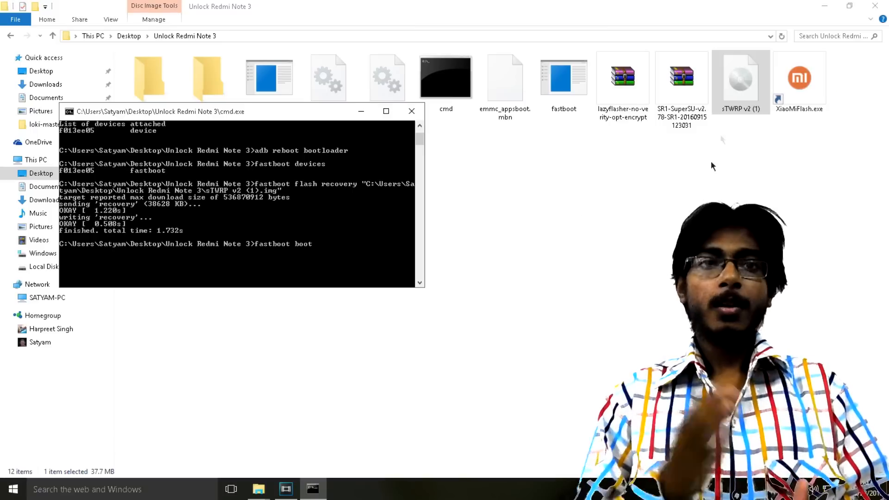
text("C:\Users\Satyam\Desktop\Unlock Redmi Note 3\sTWRP v2 (1).img")
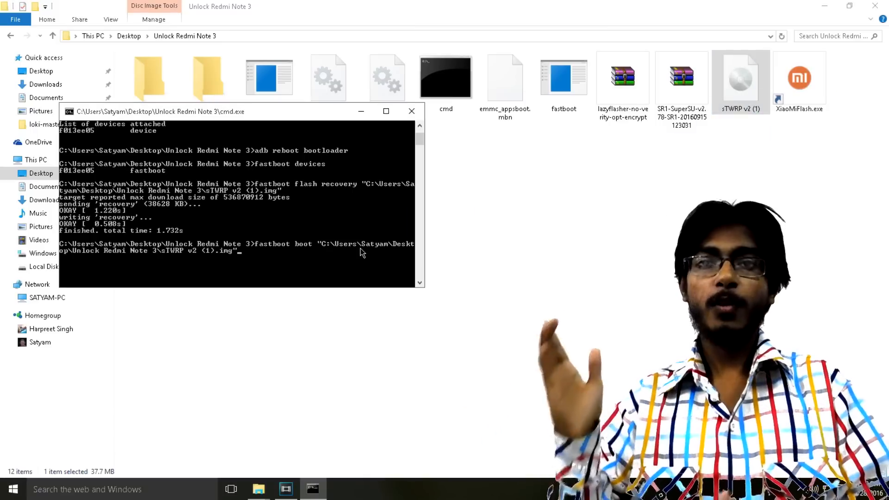